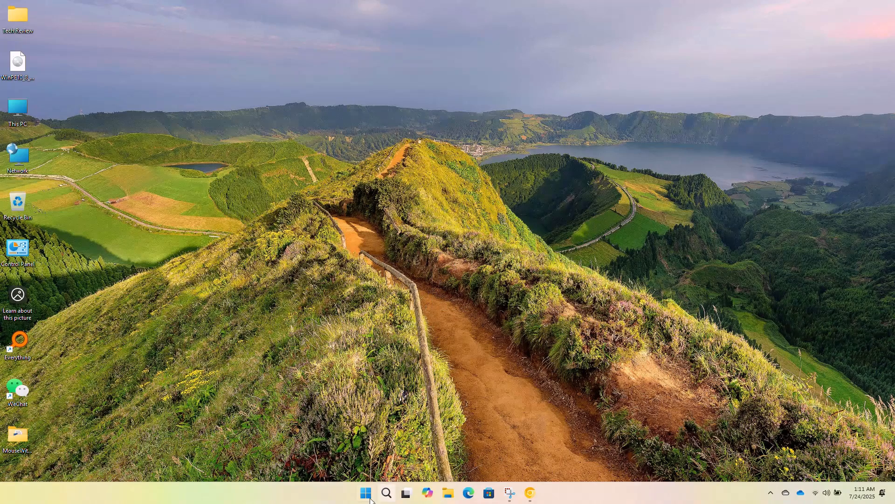
pyautogui.moveTo(481, 221)
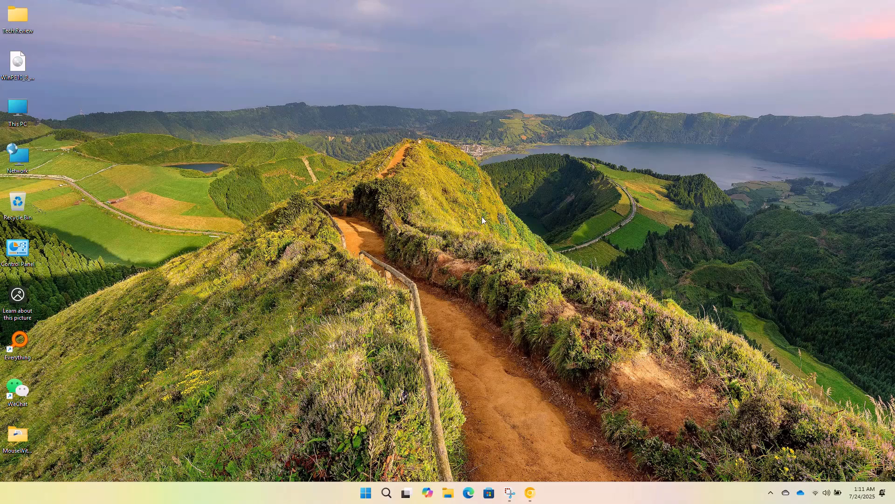
# Search the Start menu for 'reg' to launch Registry Editor.
pyautogui.rightClick(483, 220)
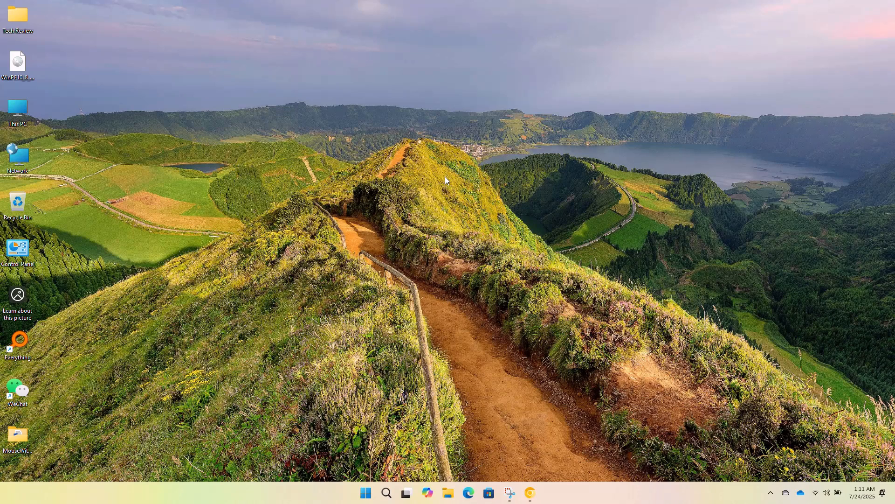
pyautogui.rightClick(448, 180)
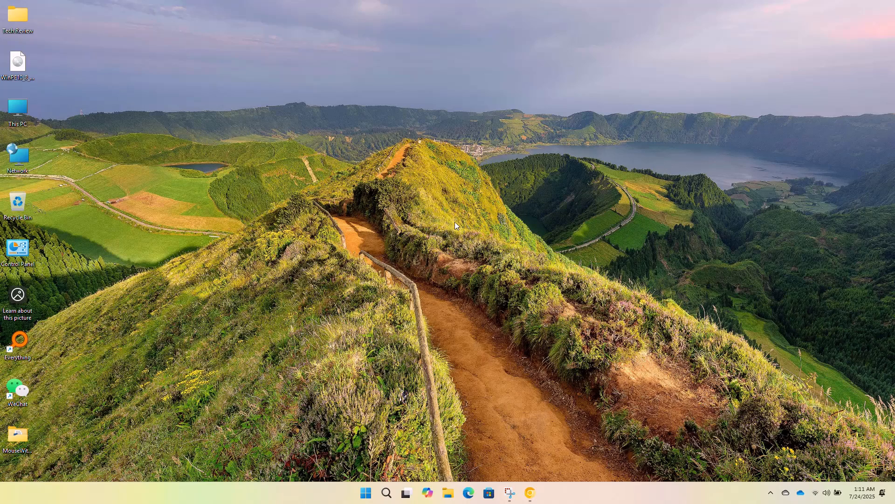
pyautogui.moveTo(374, 485)
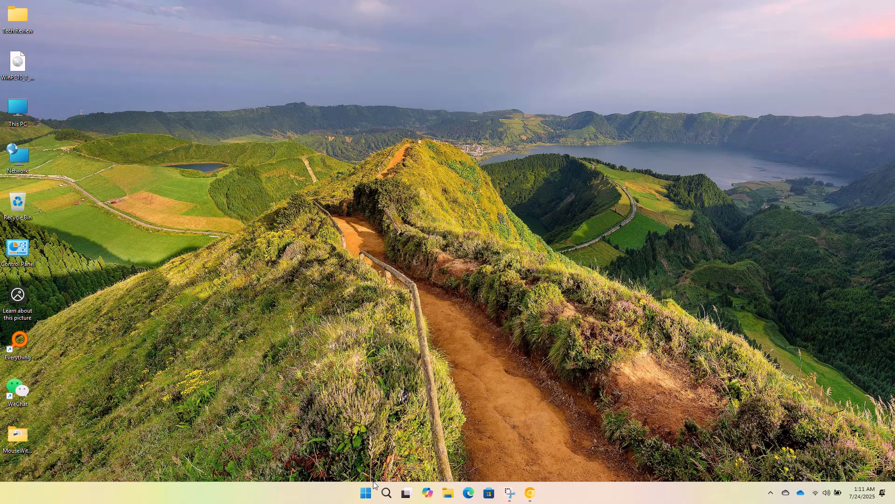
pyautogui.write('reg')
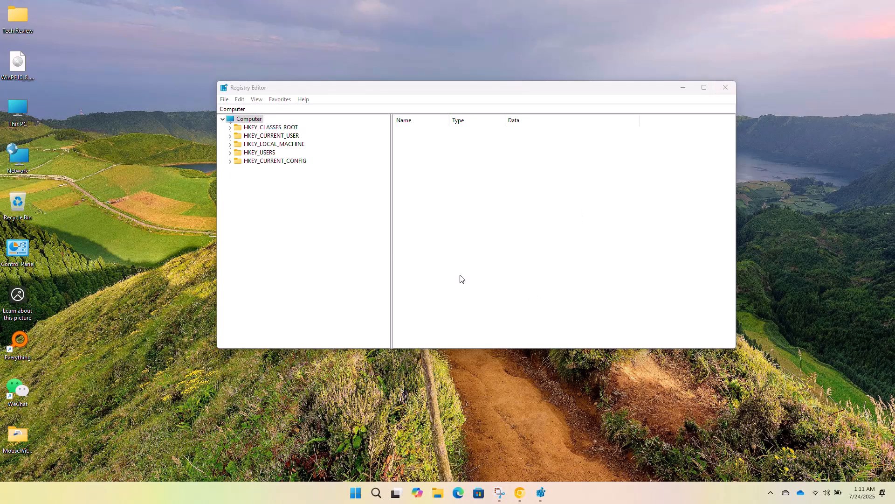
pyautogui.moveTo(257, 149)
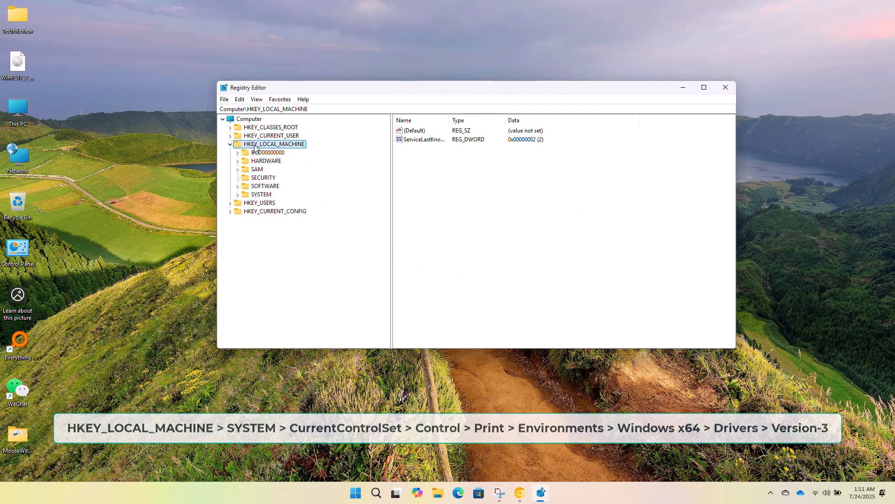
# Expand Control, Print, Environments, Windows x64, Drivers and Version-3 to show the driver subkeys.
pyautogui.click(262, 194)
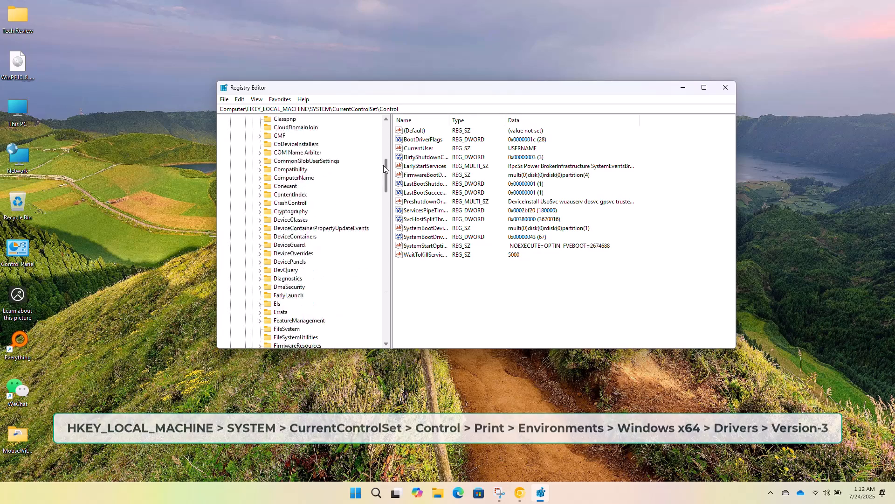
pyautogui.click(279, 252)
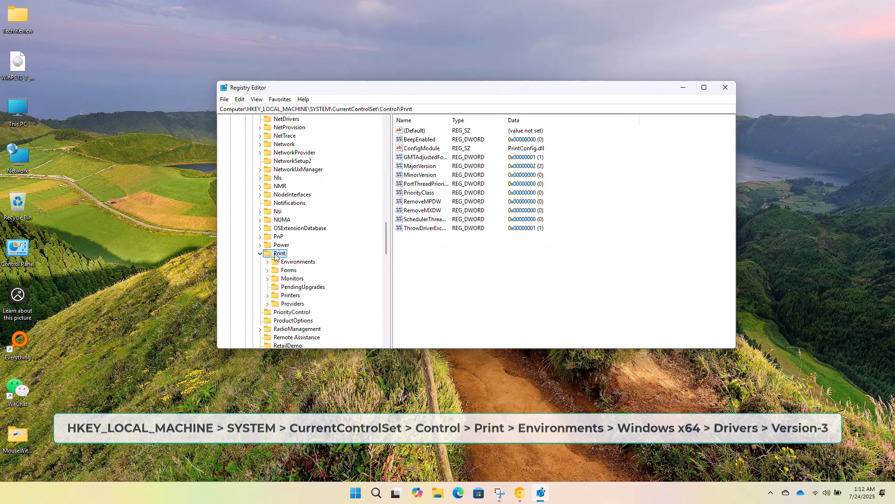
pyautogui.click(298, 261)
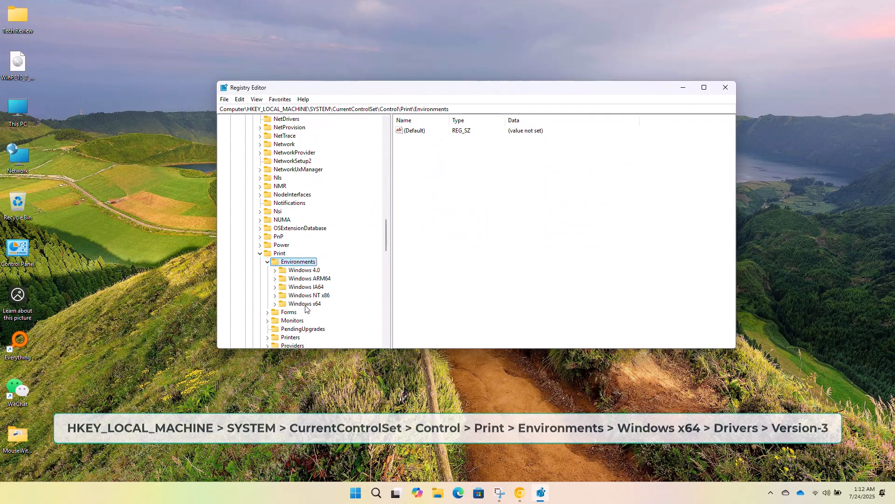
pyautogui.click(305, 303)
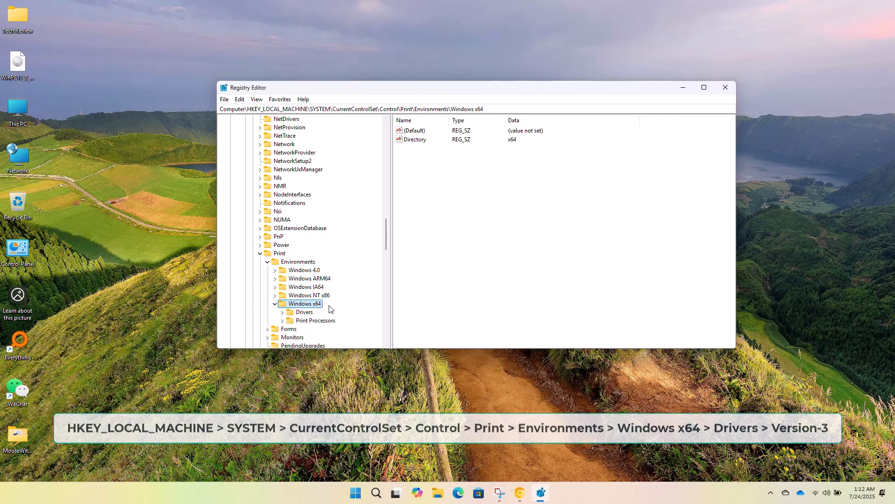
pyautogui.click(305, 312)
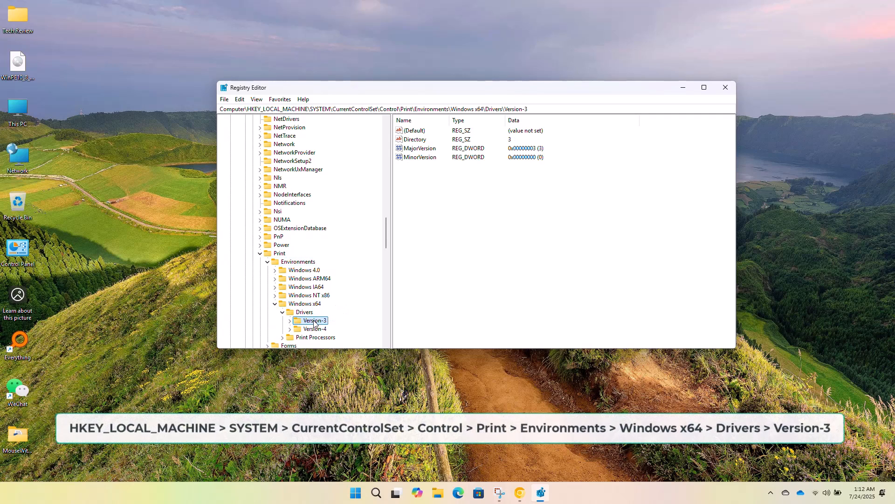
pyautogui.click(290, 321)
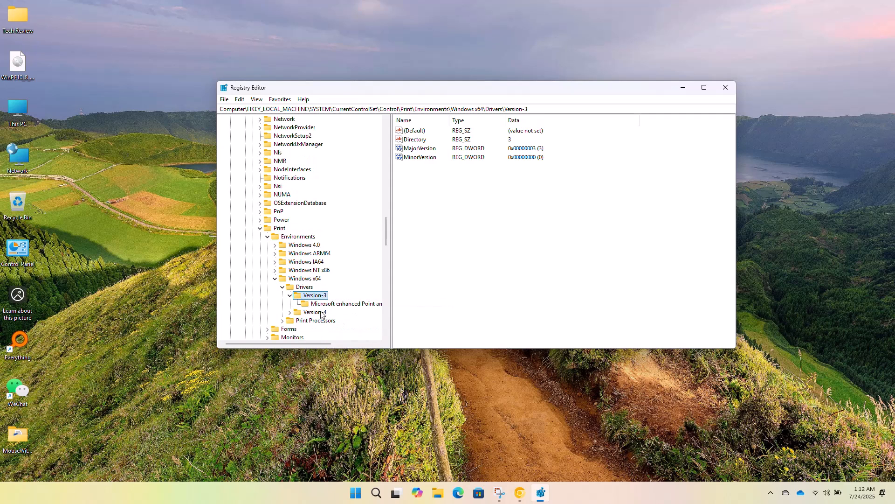
pyautogui.moveTo(326, 303)
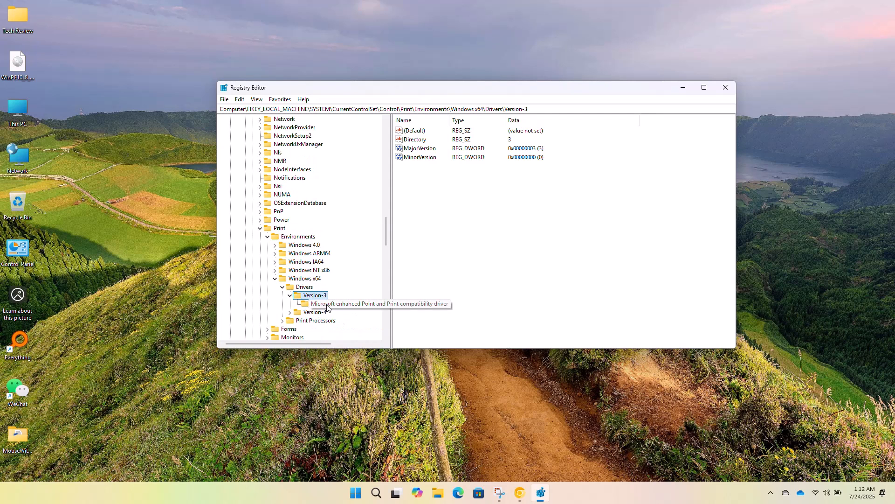
# Set PrinterDriverAttributes to 1 on the Microsoft enhanced Point and Print compatibility driver.
pyautogui.click(317, 304)
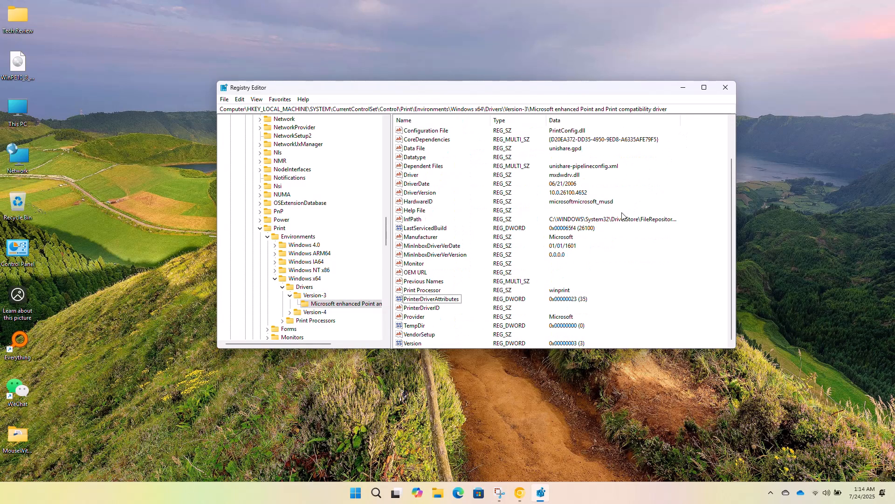
pyautogui.click(432, 298)
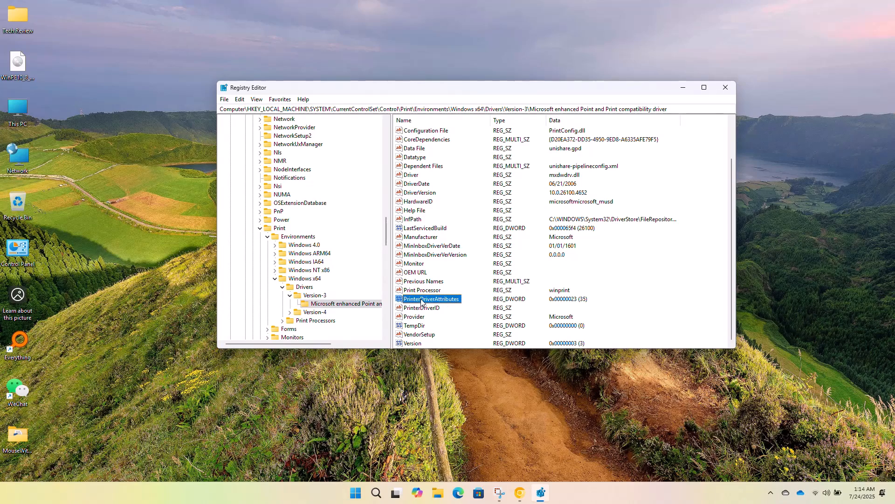
pyautogui.doubleClick(431, 299)
pyautogui.write('1')
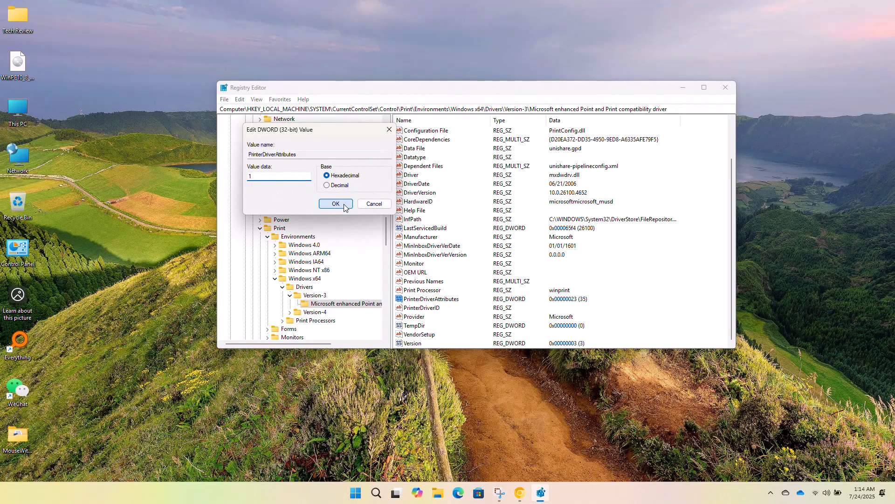
pyautogui.click(335, 204)
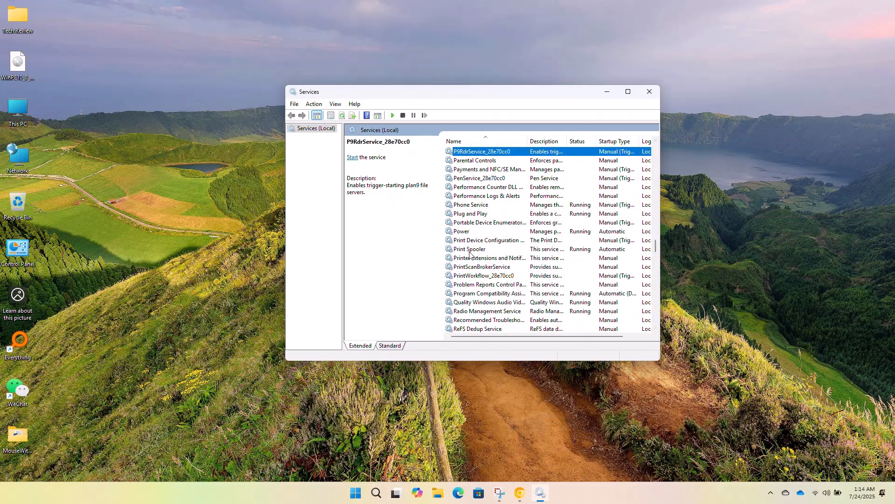
# Restart the Print Spooler service, then close the Services window.
pyautogui.click(469, 248)
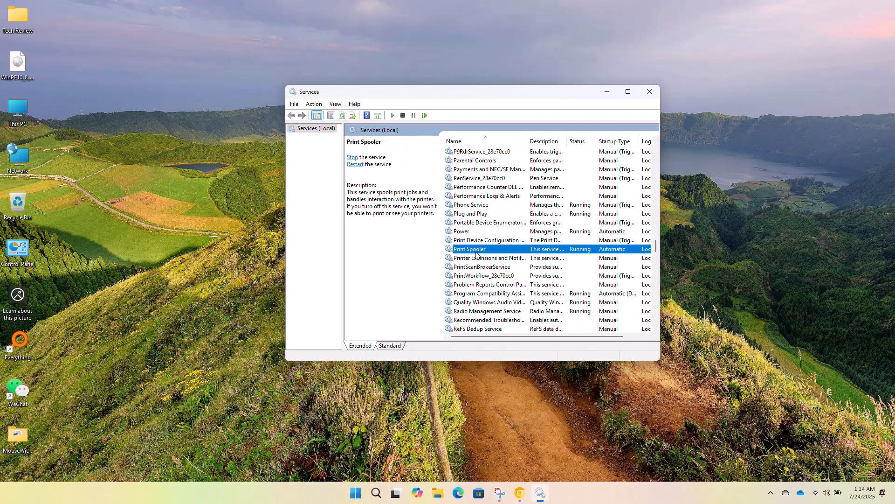
pyautogui.rightClick(469, 248)
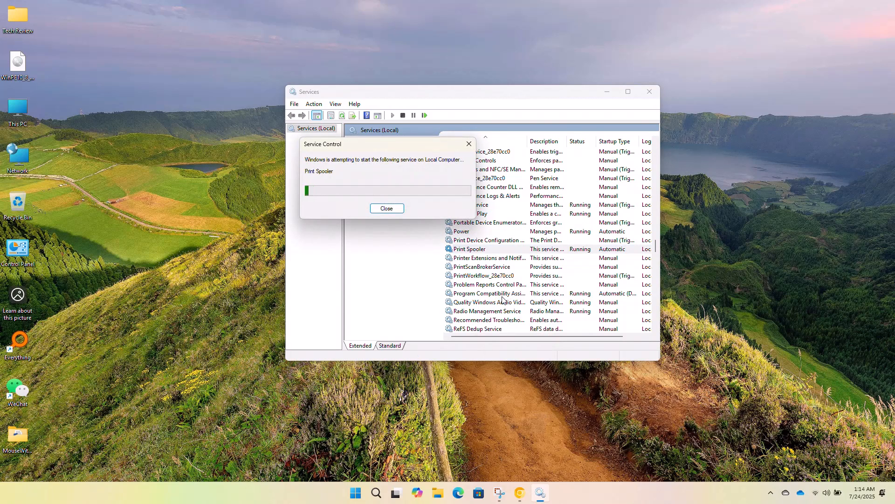
pyautogui.click(386, 208)
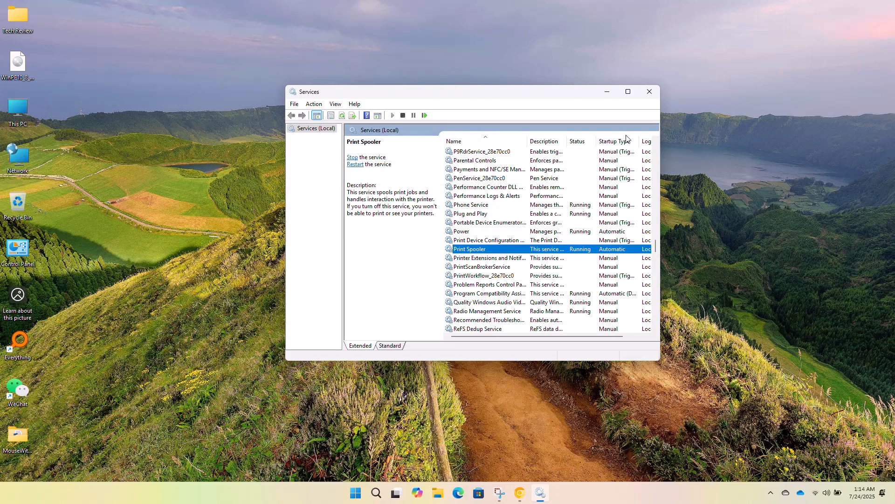
pyautogui.click(649, 91)
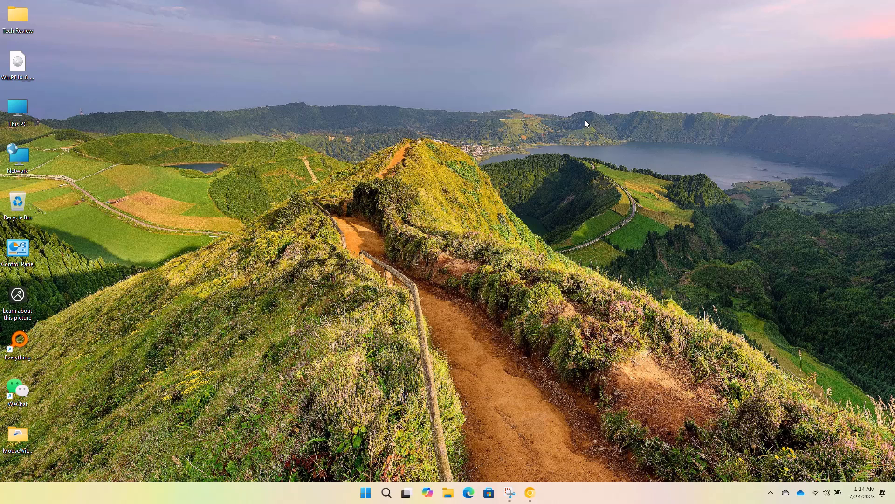
pyautogui.moveTo(568, 167)
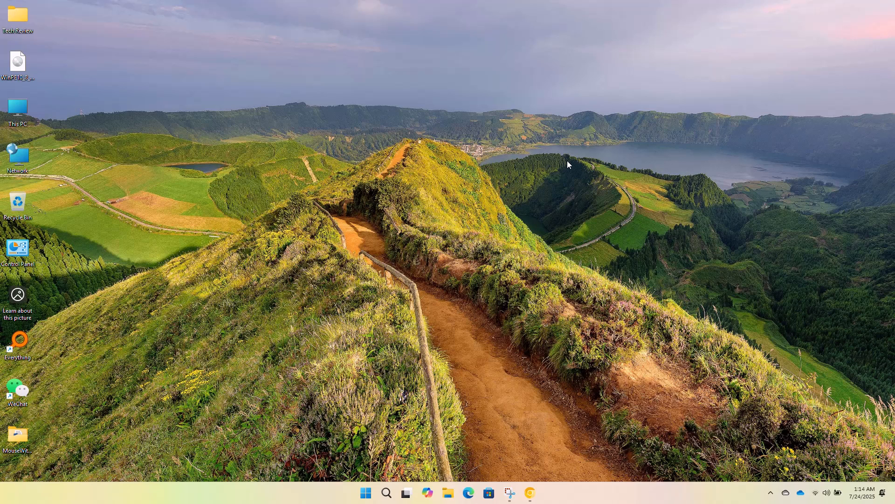
pyautogui.moveTo(547, 177)
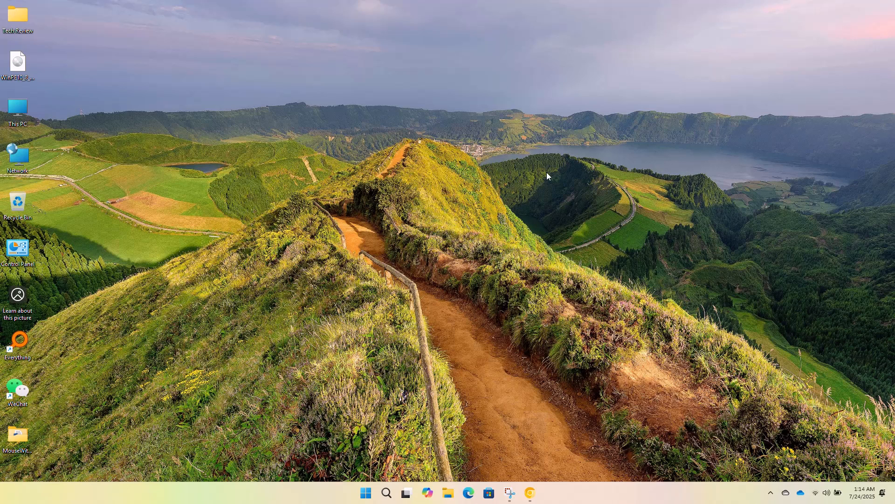
pyautogui.moveTo(536, 185)
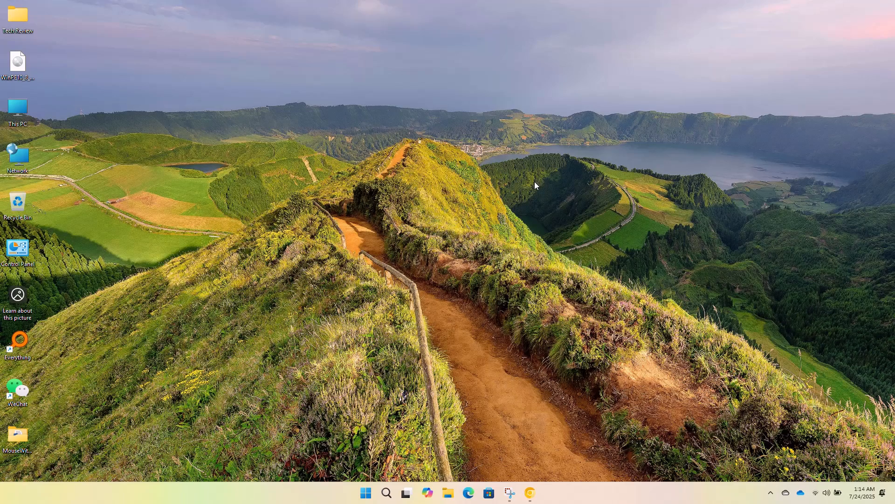
pyautogui.moveTo(482, 118)
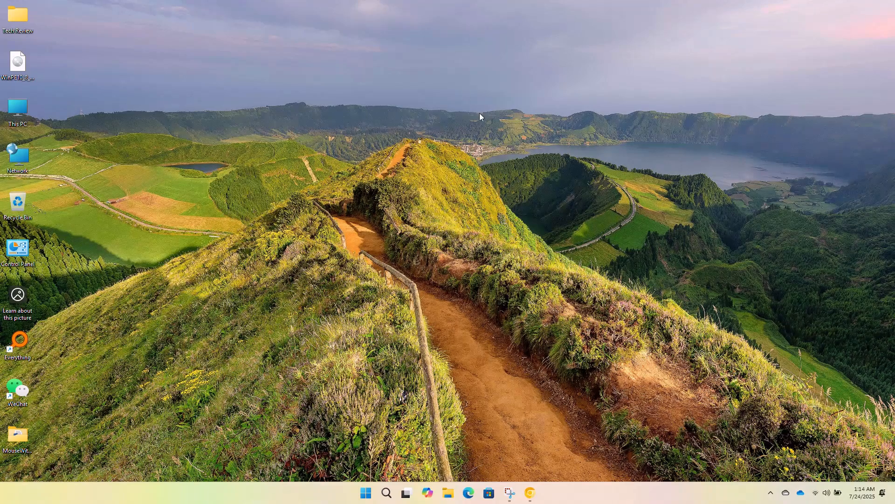
pyautogui.moveTo(456, 104)
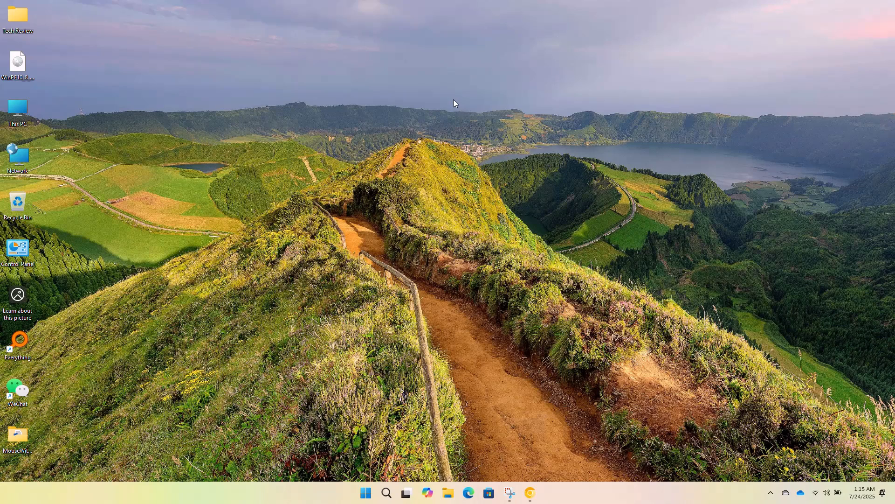
pyautogui.moveTo(417, 8)
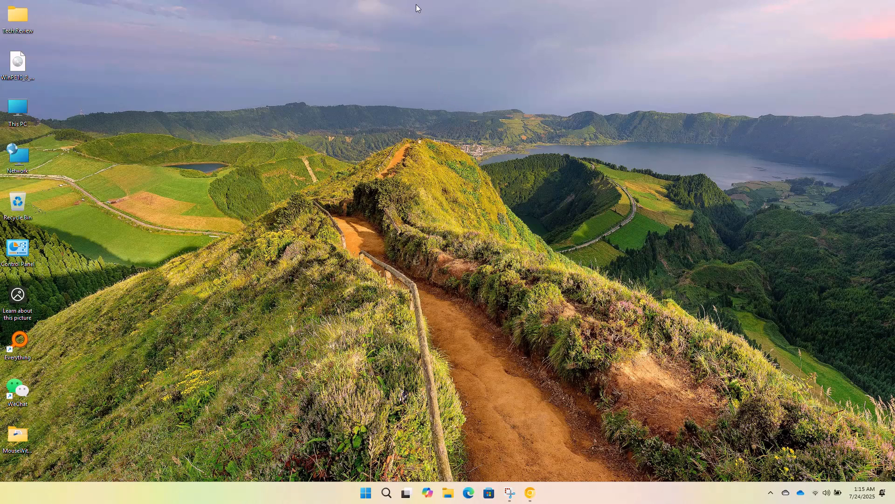